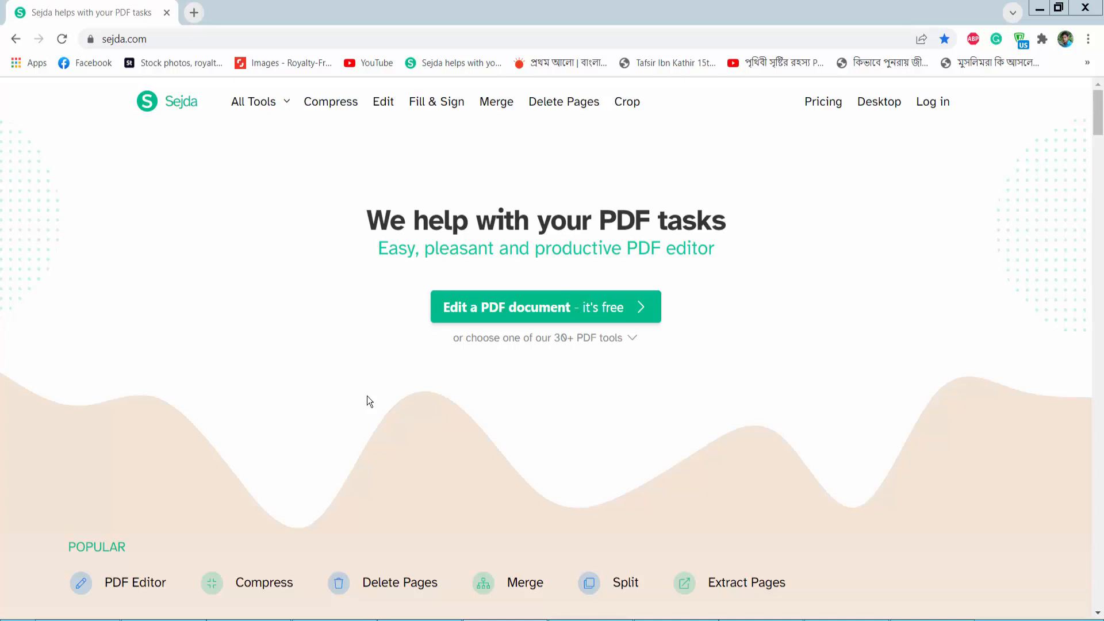
pyautogui.moveTo(355, 388)
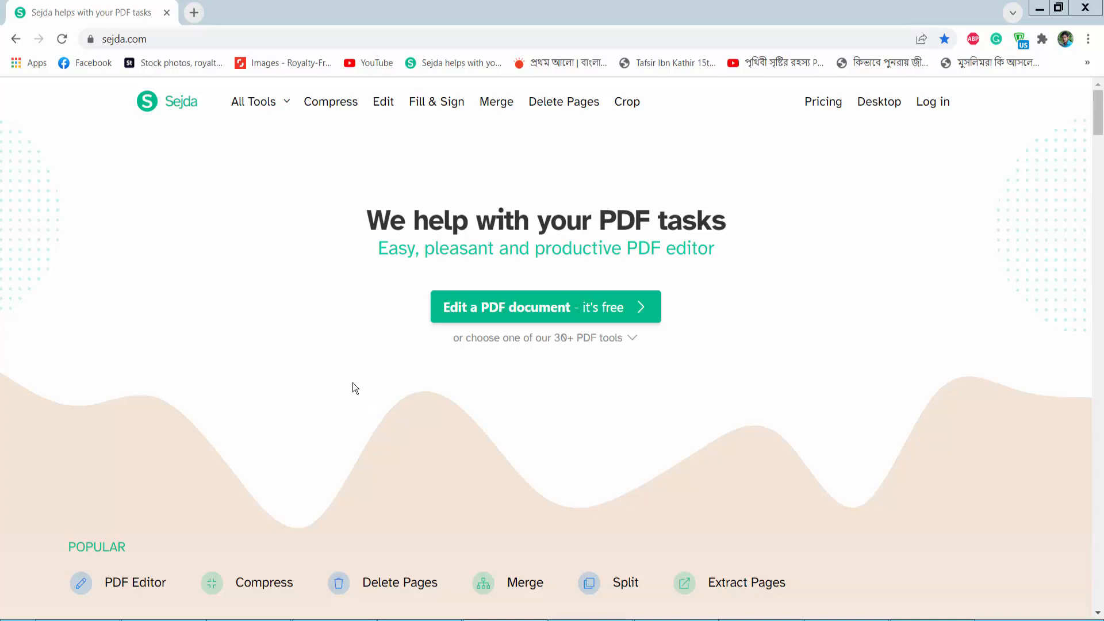
pyautogui.moveTo(275, 244)
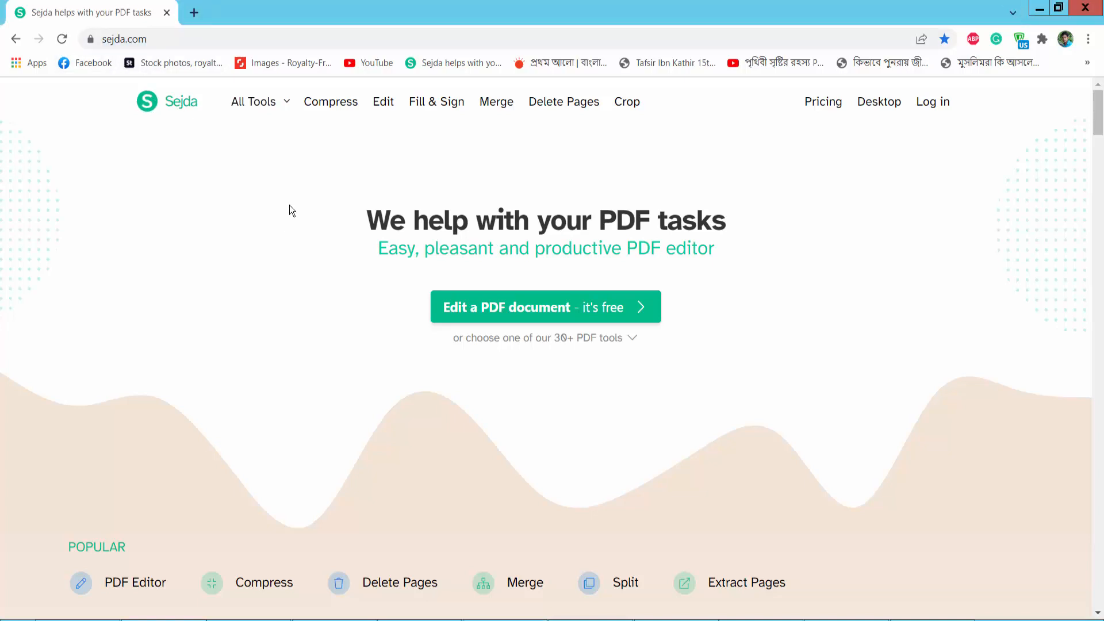
# Step: Upload 'Pay attention to four things in winter (1)' into Sejda's Edit tool
pyautogui.click(254, 101)
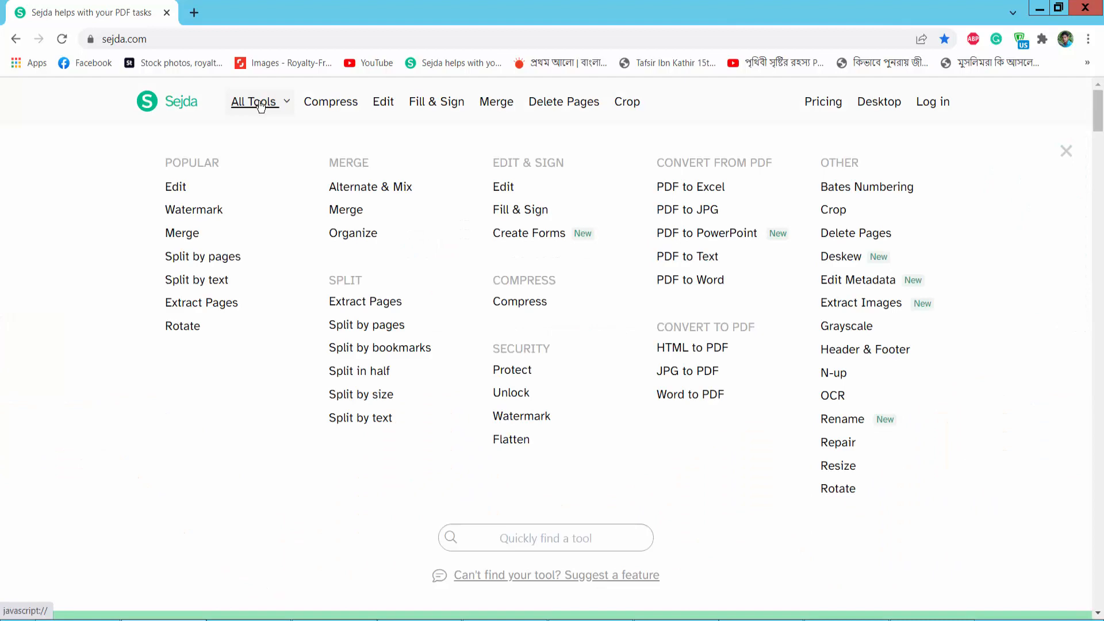
pyautogui.moveTo(260, 167)
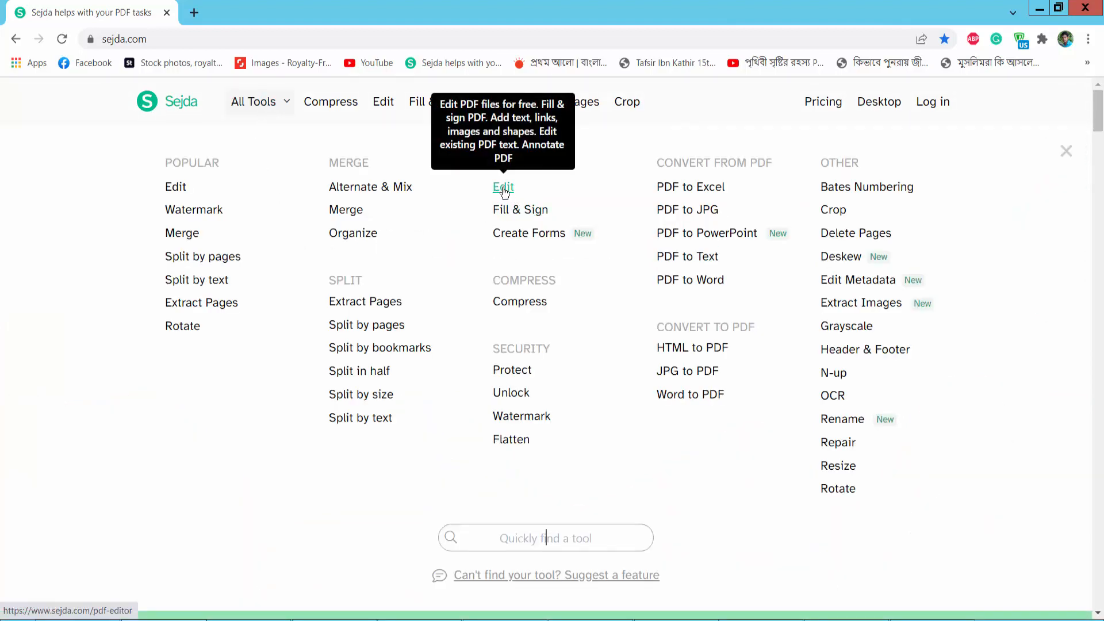
pyautogui.click(503, 186)
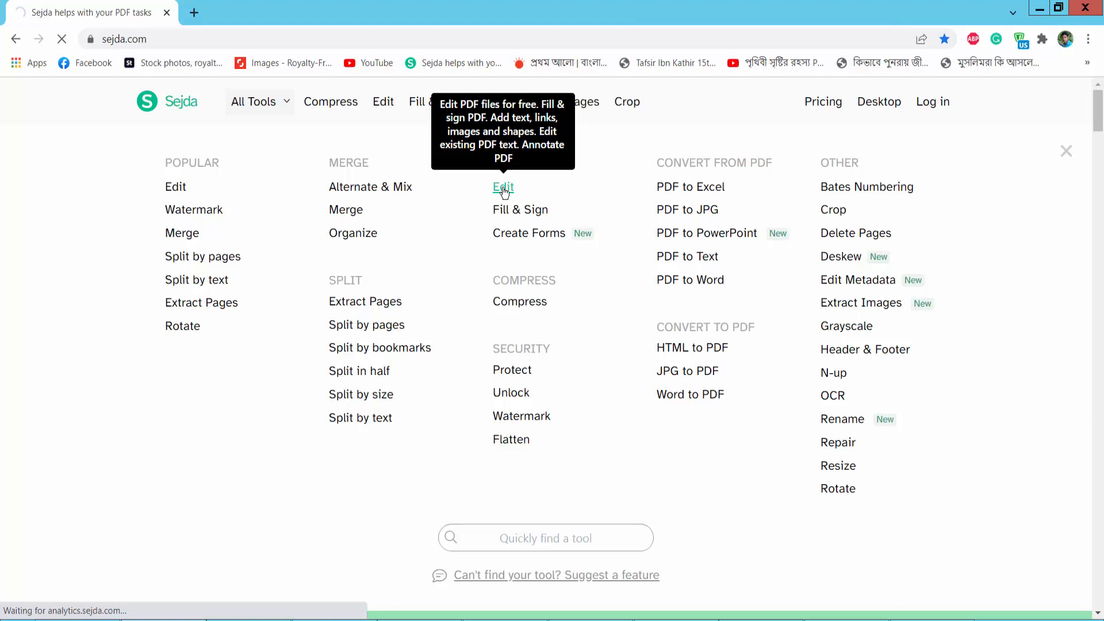
pyautogui.click(503, 186)
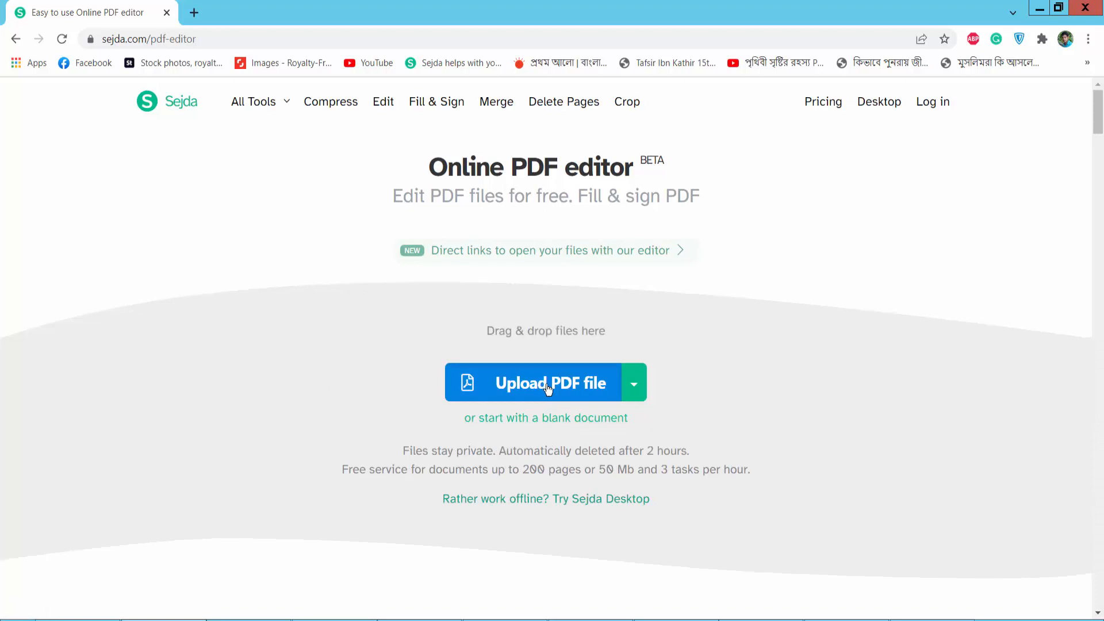
pyautogui.click(546, 383)
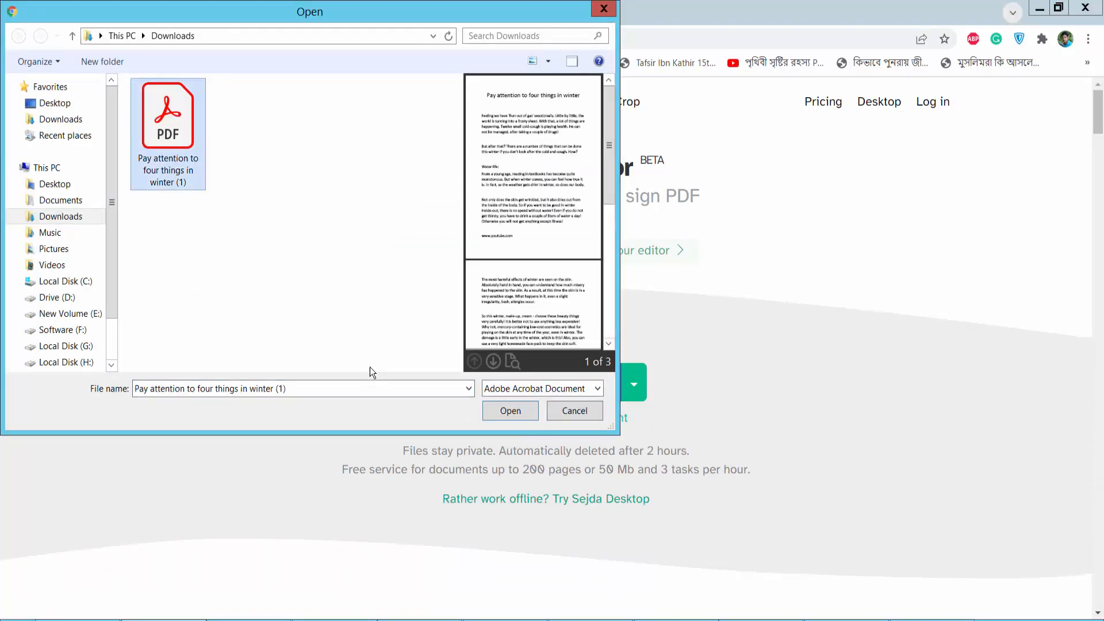
pyautogui.click(509, 410)
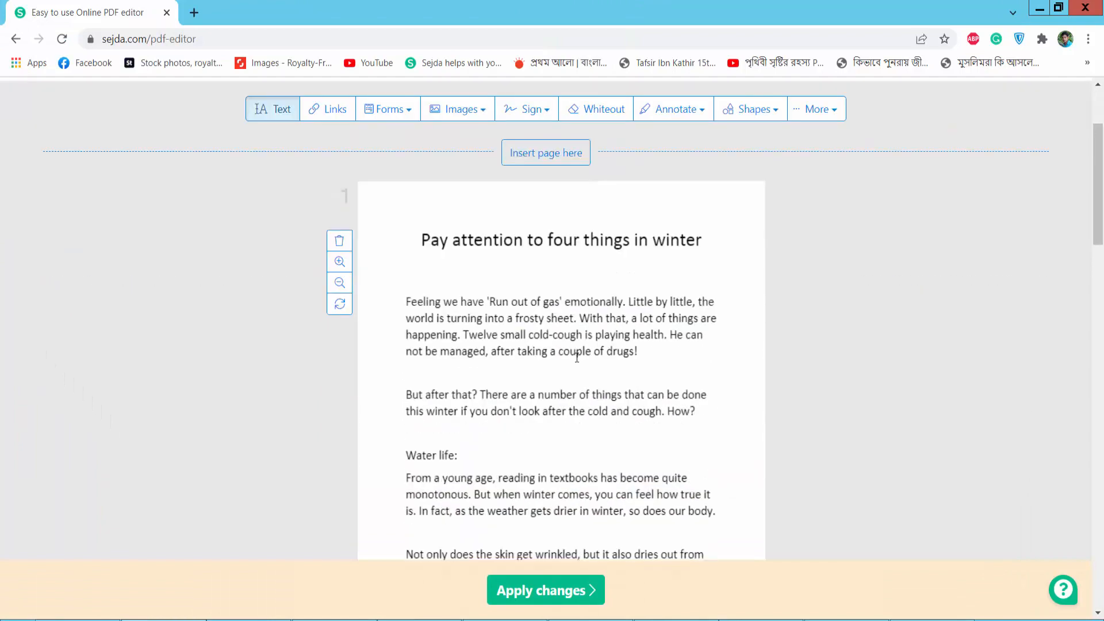
pyautogui.scroll(-3)
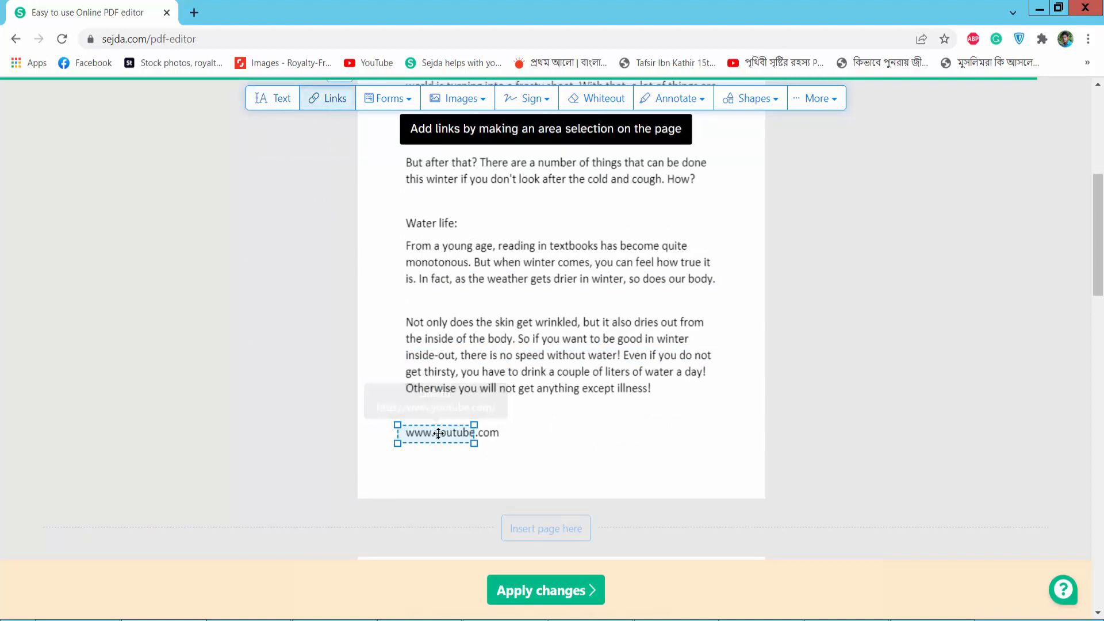
pyautogui.click(450, 432)
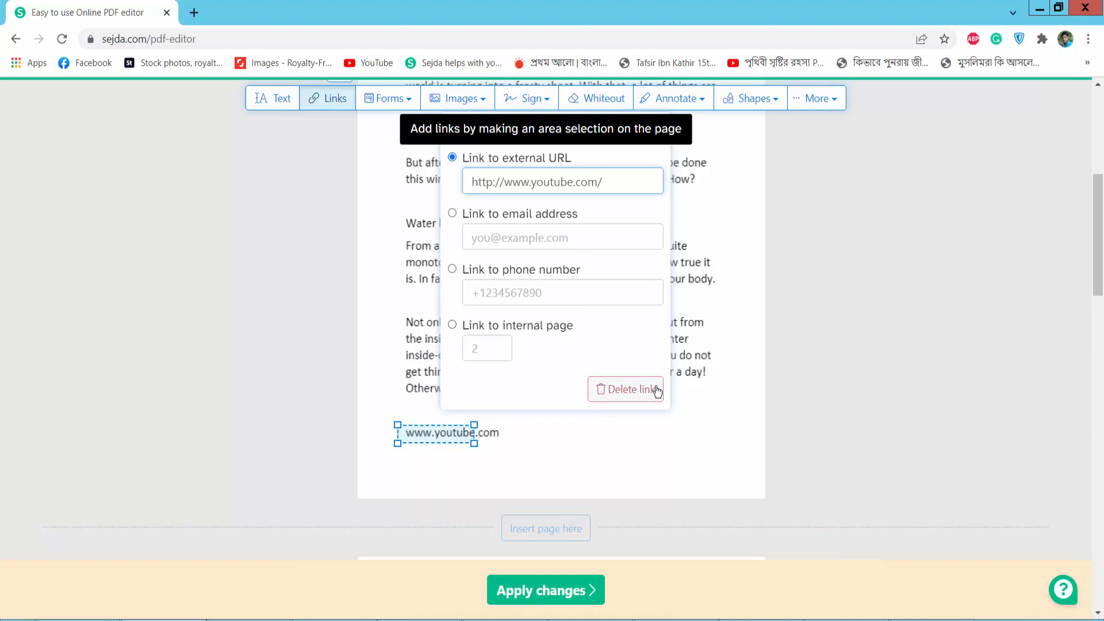
pyautogui.click(625, 389)
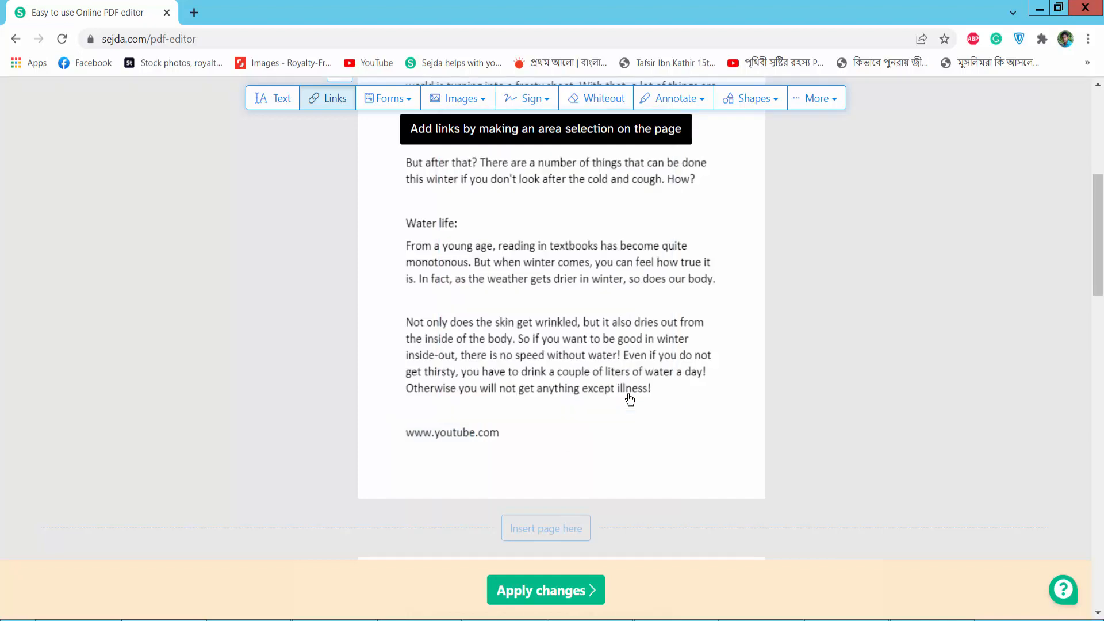
pyautogui.scroll(-3)
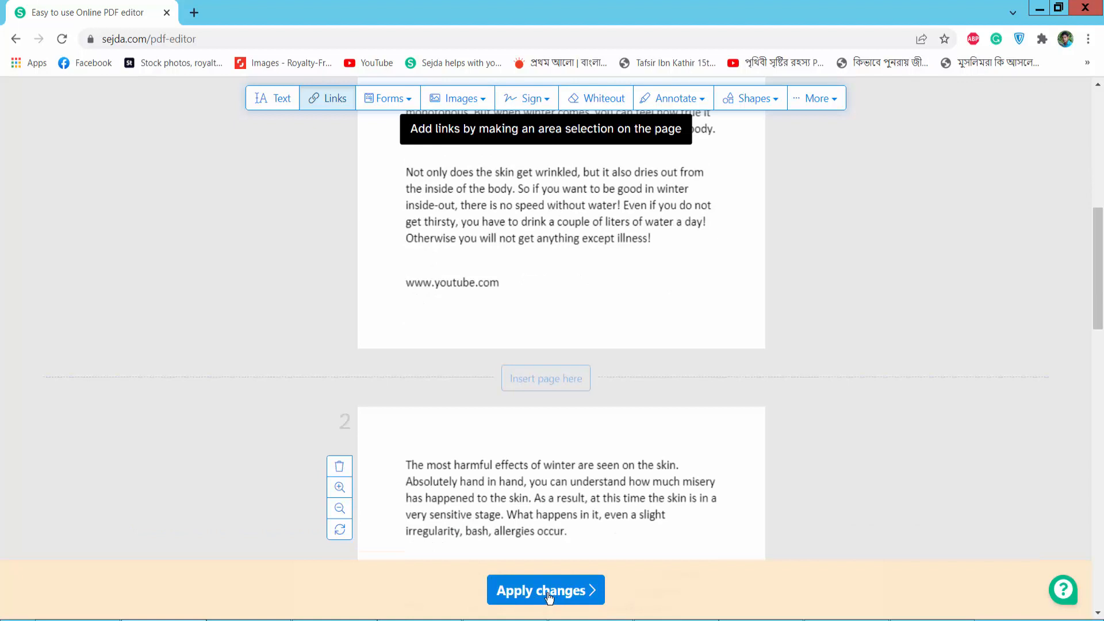
# Step: Apply the link deletion to the winter article PDF and wait for processing
pyautogui.click(545, 590)
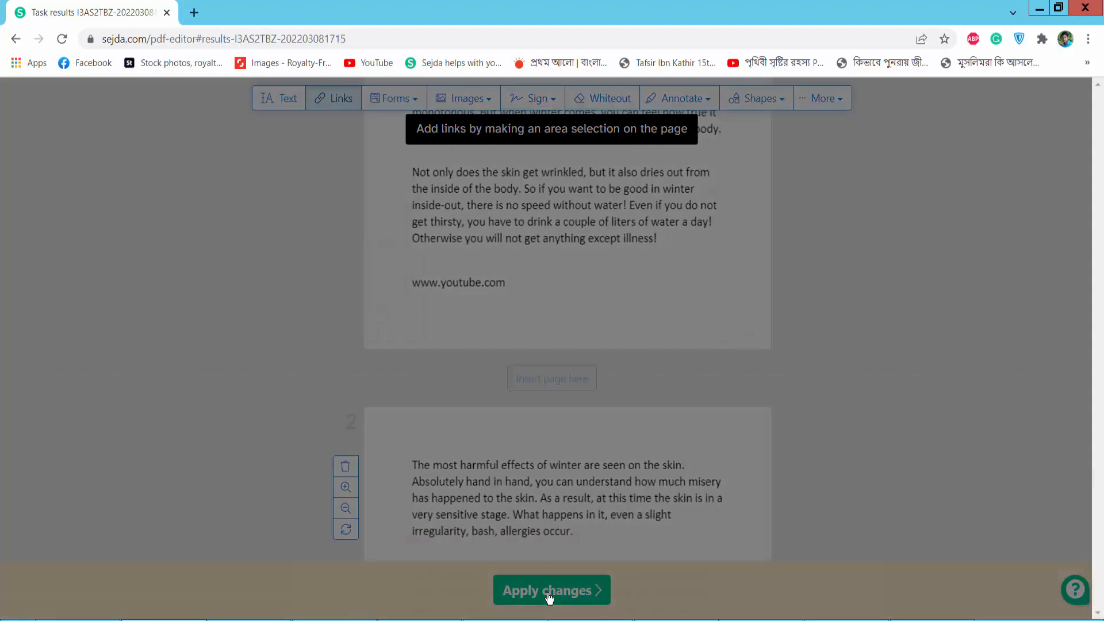
pyautogui.click(551, 590)
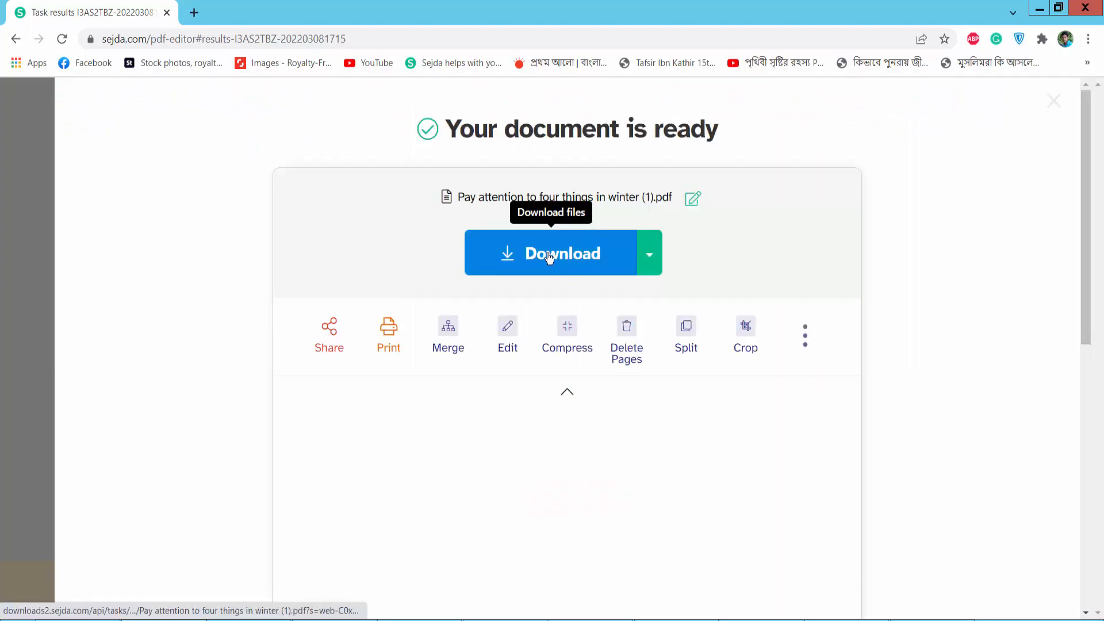
# Step: Download the edited winter article PDF from the results page
pyautogui.click(561, 253)
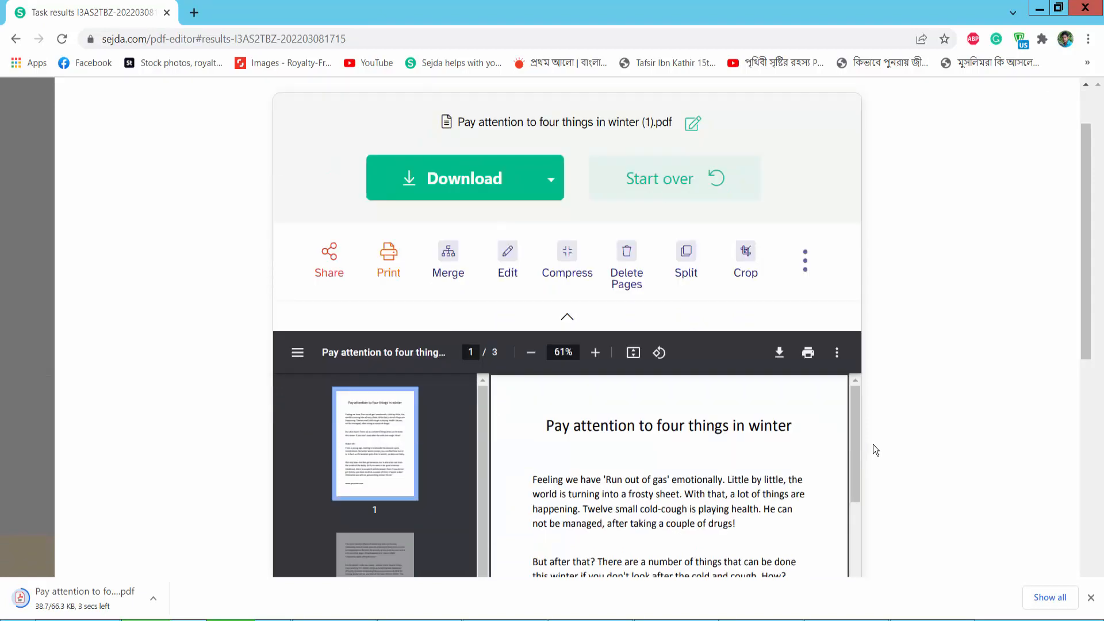
pyautogui.moveTo(875, 464)
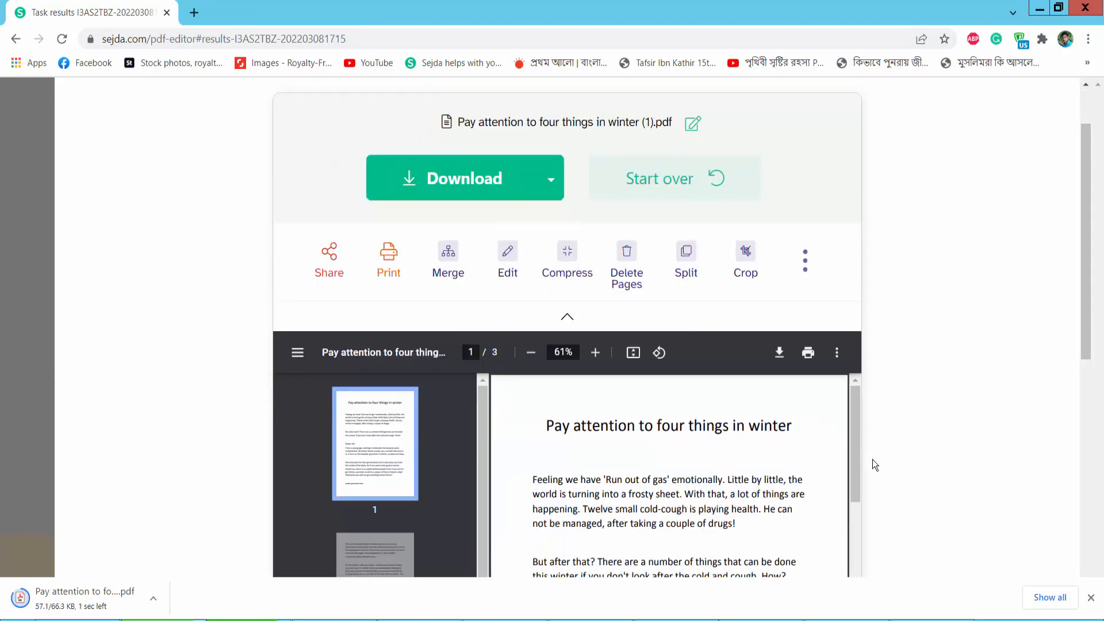